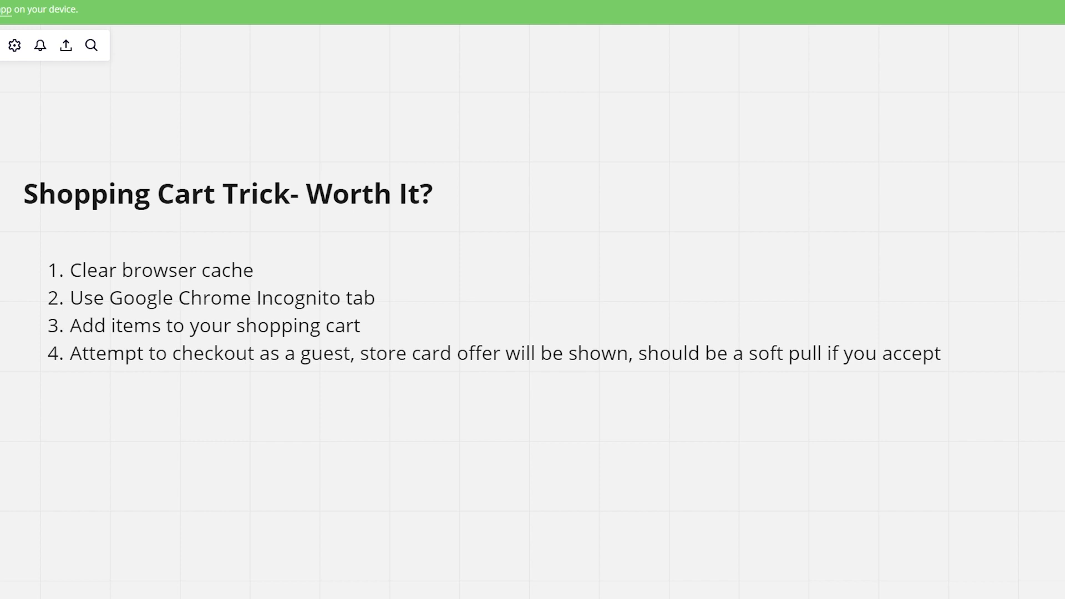
pyautogui.moveTo(466, 112)
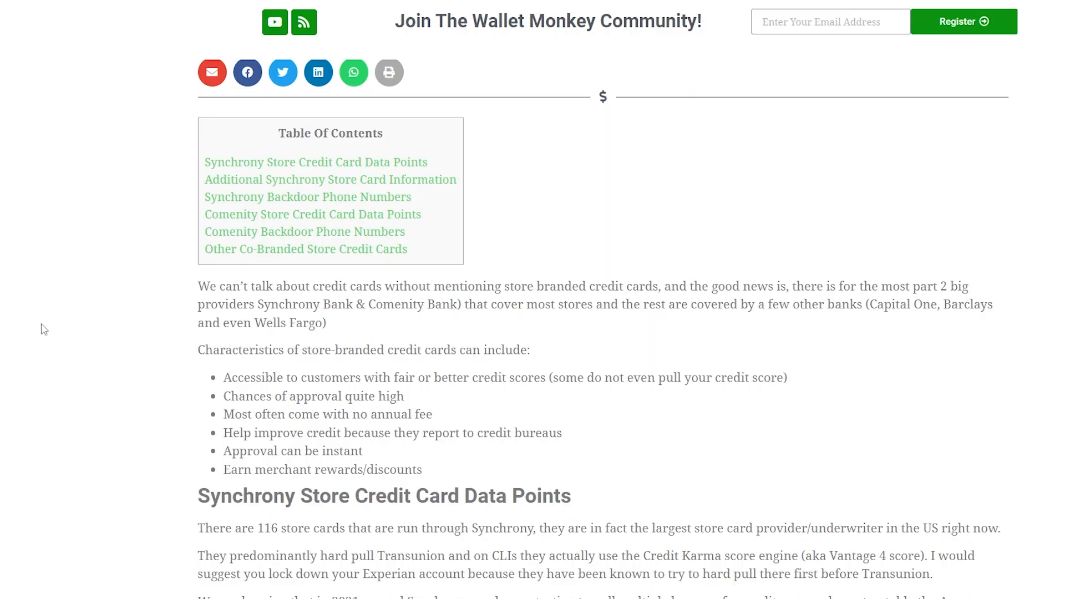
pyautogui.moveTo(145, 376)
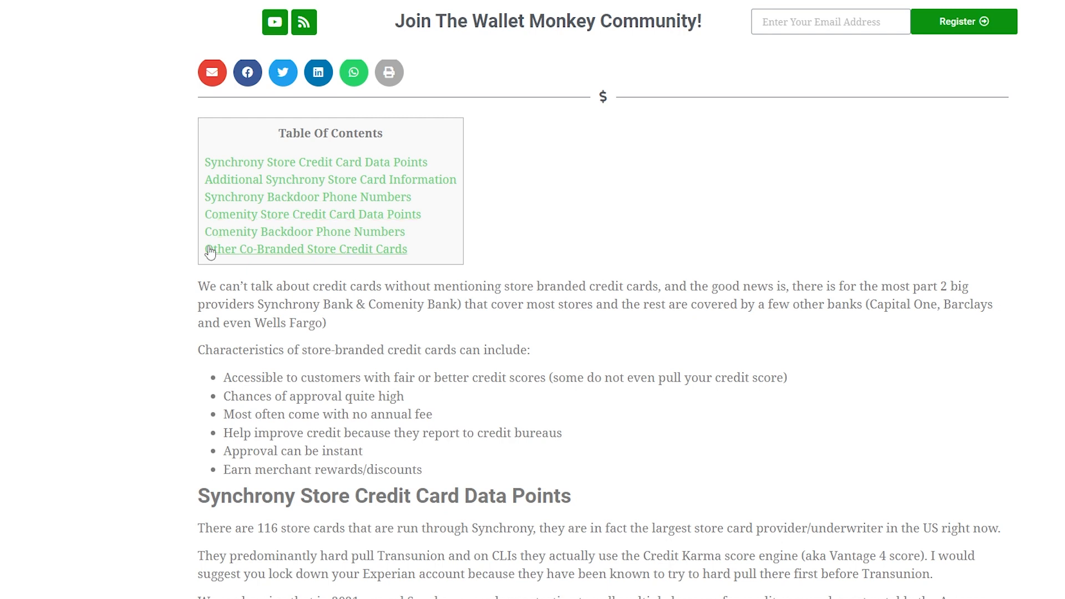
pyautogui.moveTo(193, 249)
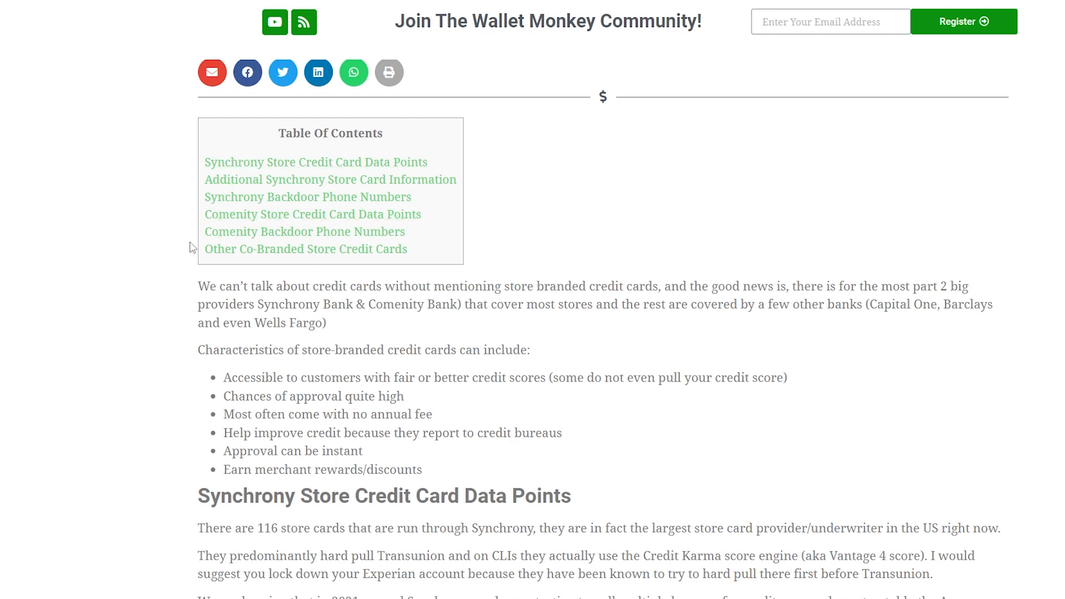
pyautogui.moveTo(116, 407)
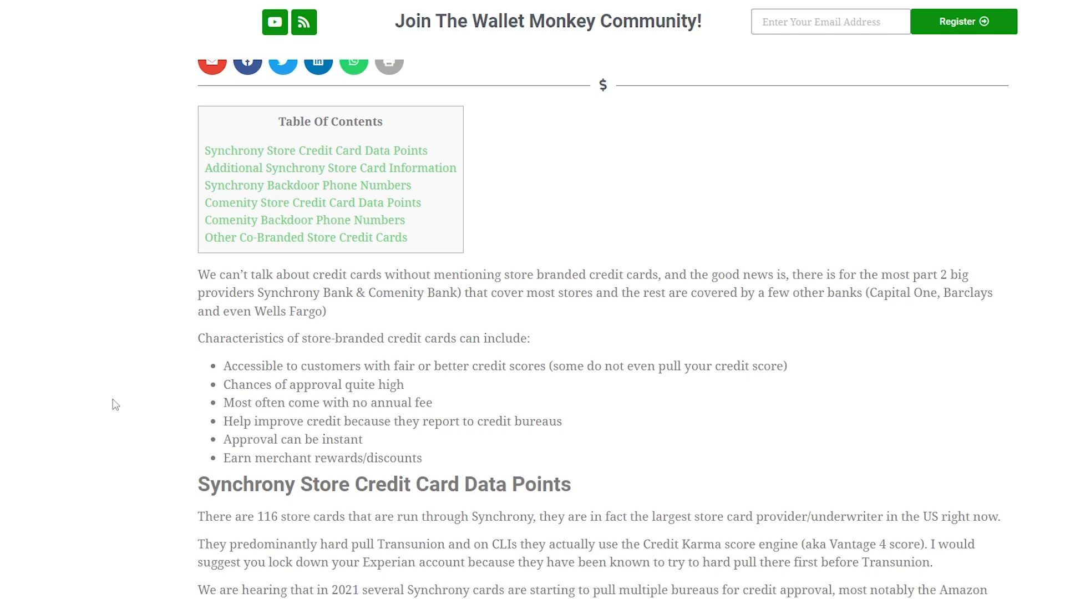
# Scroll the Master Store Credit Card Lender List article past its Synchrony, Comenity and co-branded contents
pyautogui.scroll(-3)
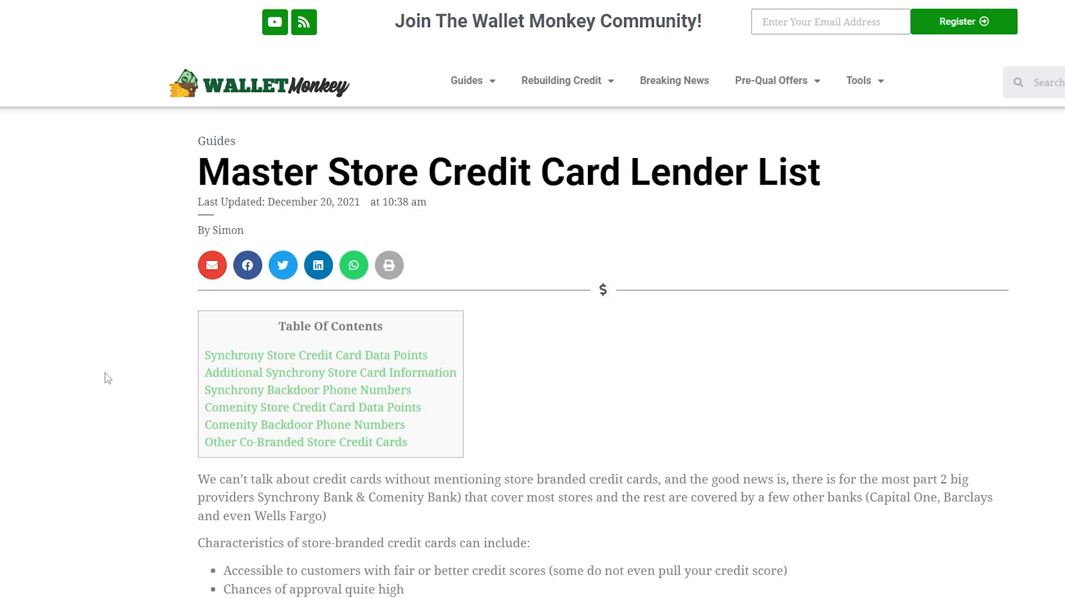
pyautogui.scroll(-3)
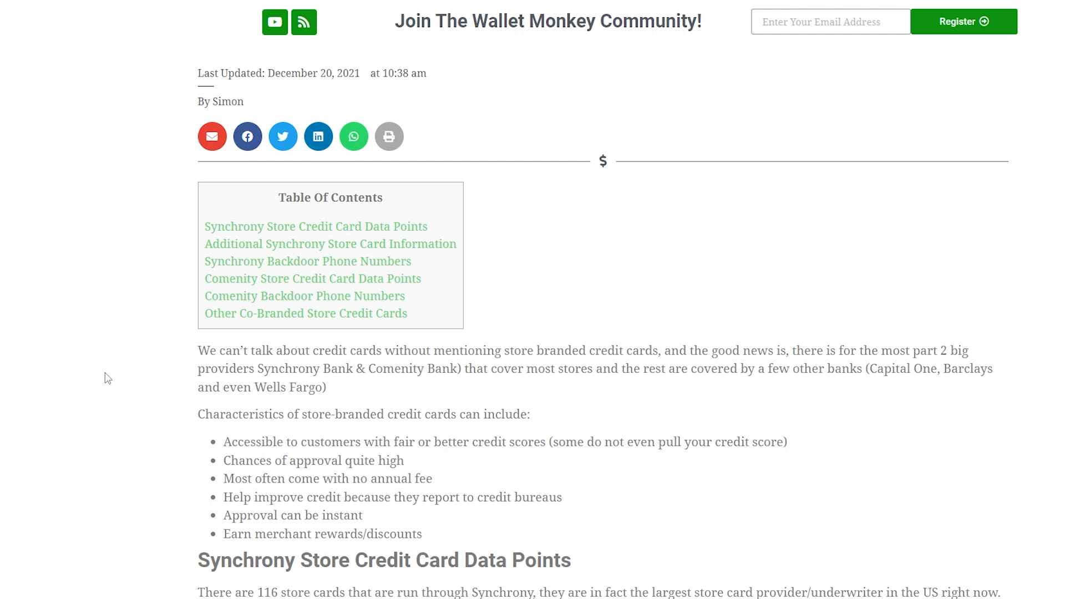
# Scroll down to the co-branded store card table listing 16 stores and their lenders
pyautogui.scroll(-3)
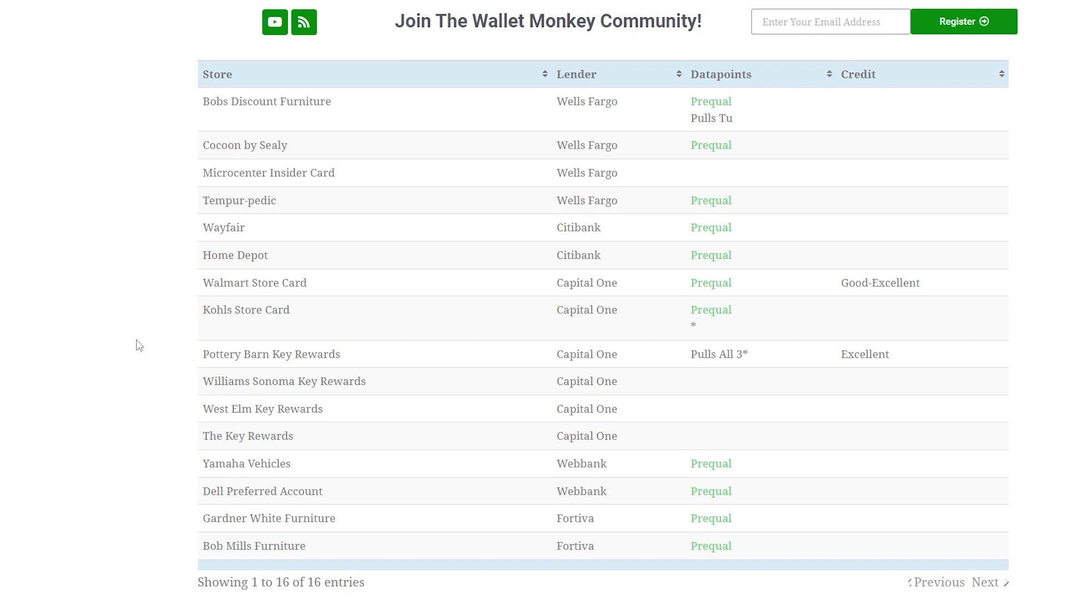
pyautogui.moveTo(399, 293)
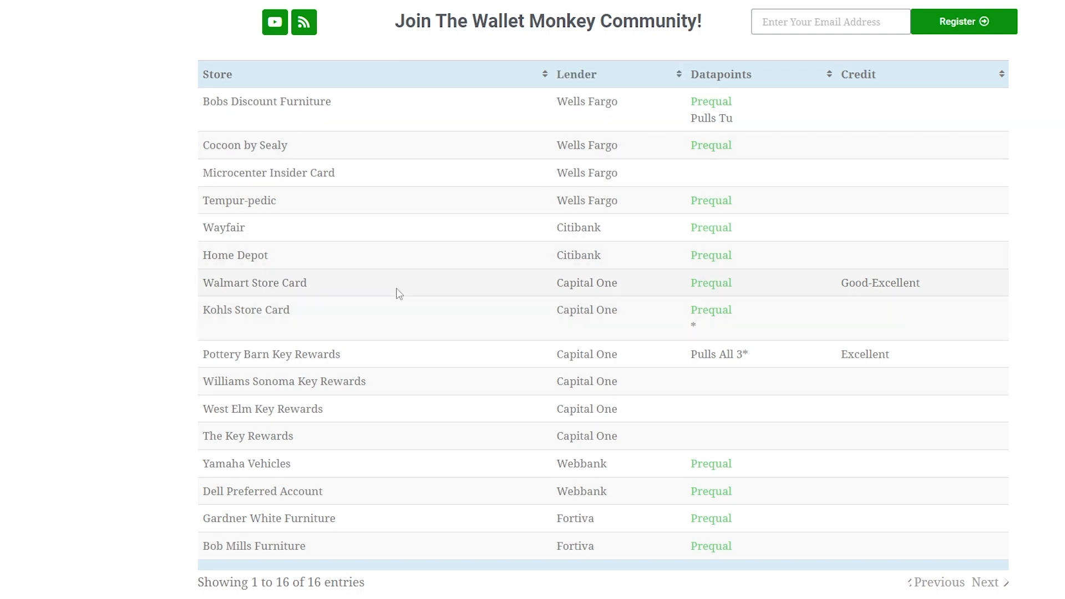
pyautogui.moveTo(649, 48)
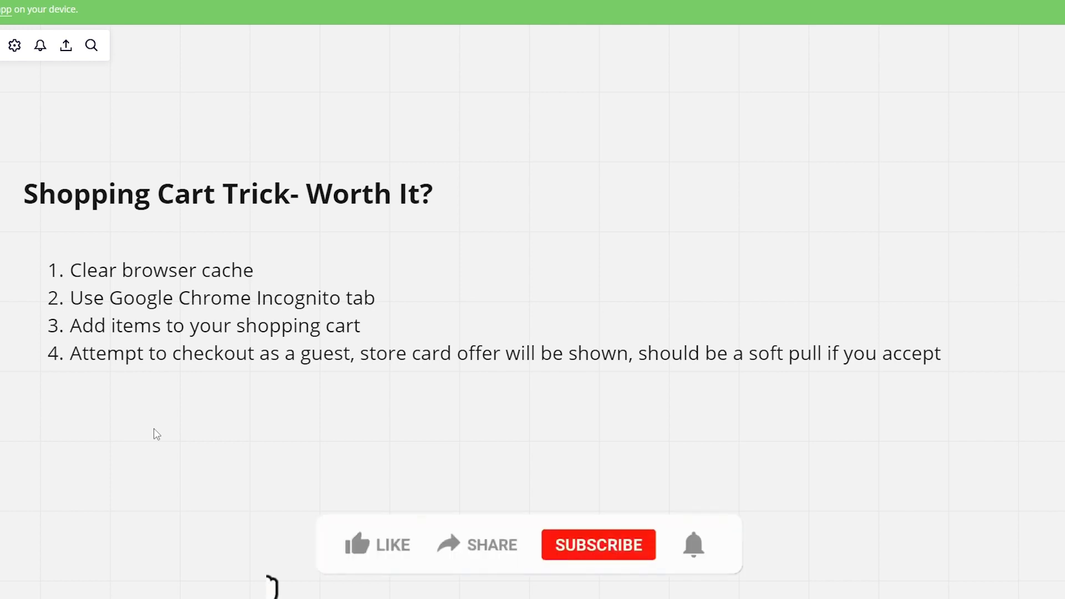
pyautogui.click(377, 544)
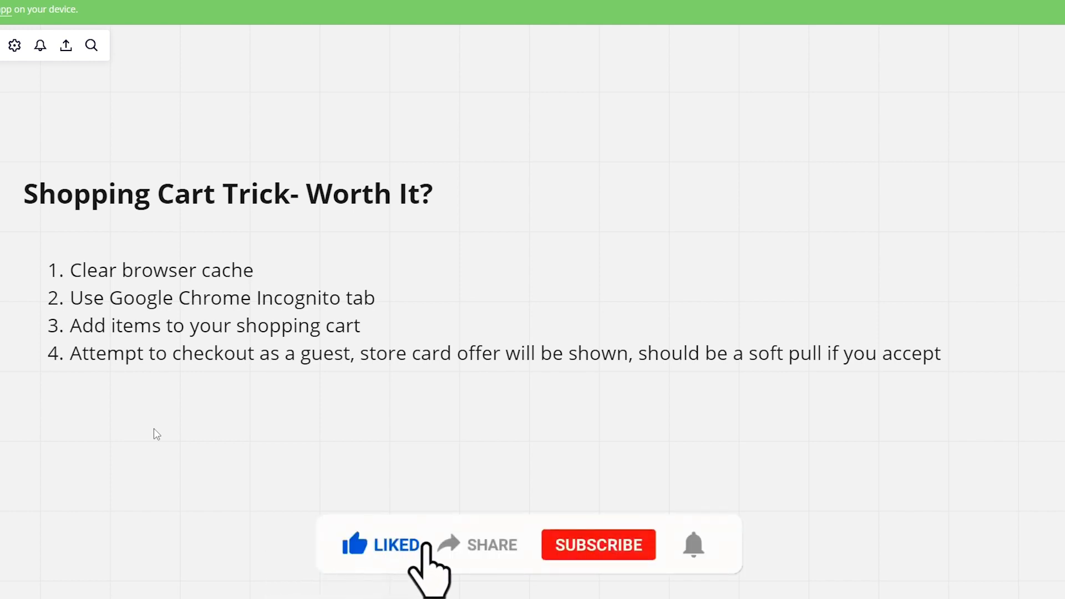
pyautogui.moveTo(506, 564)
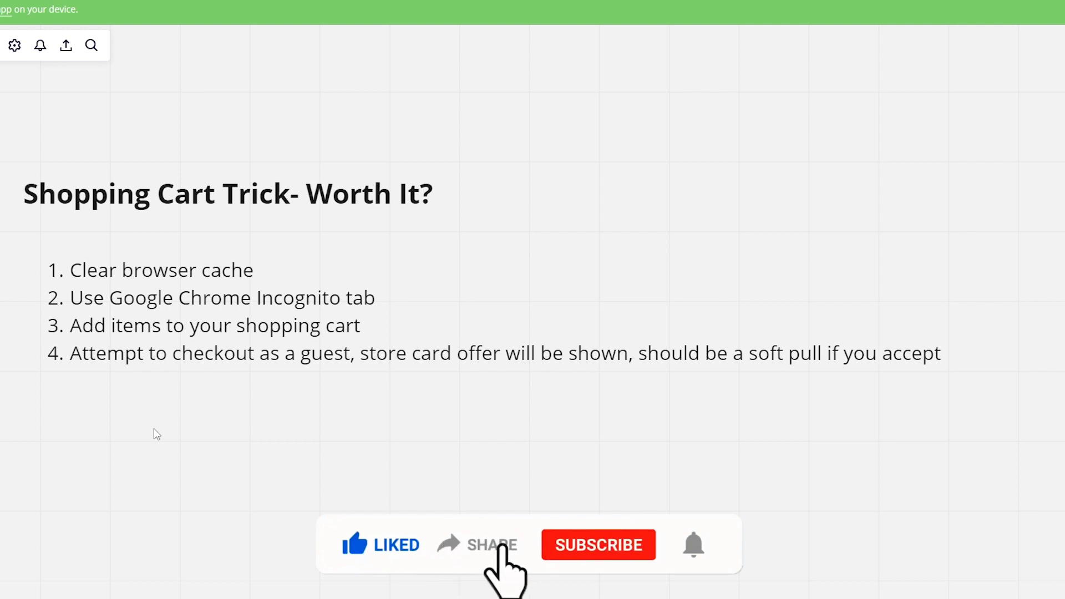
pyautogui.click(598, 544)
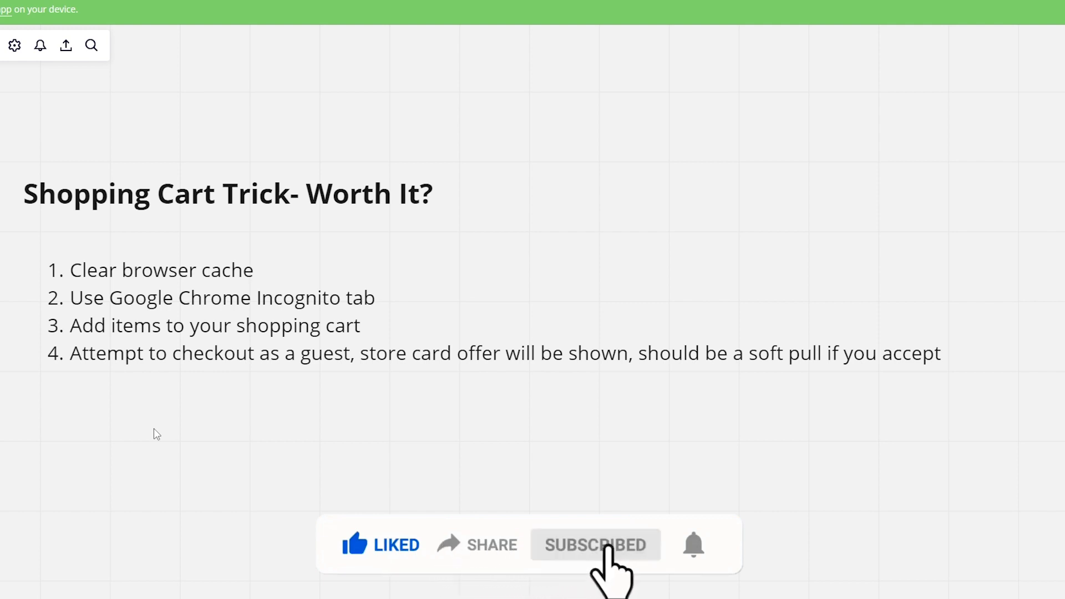